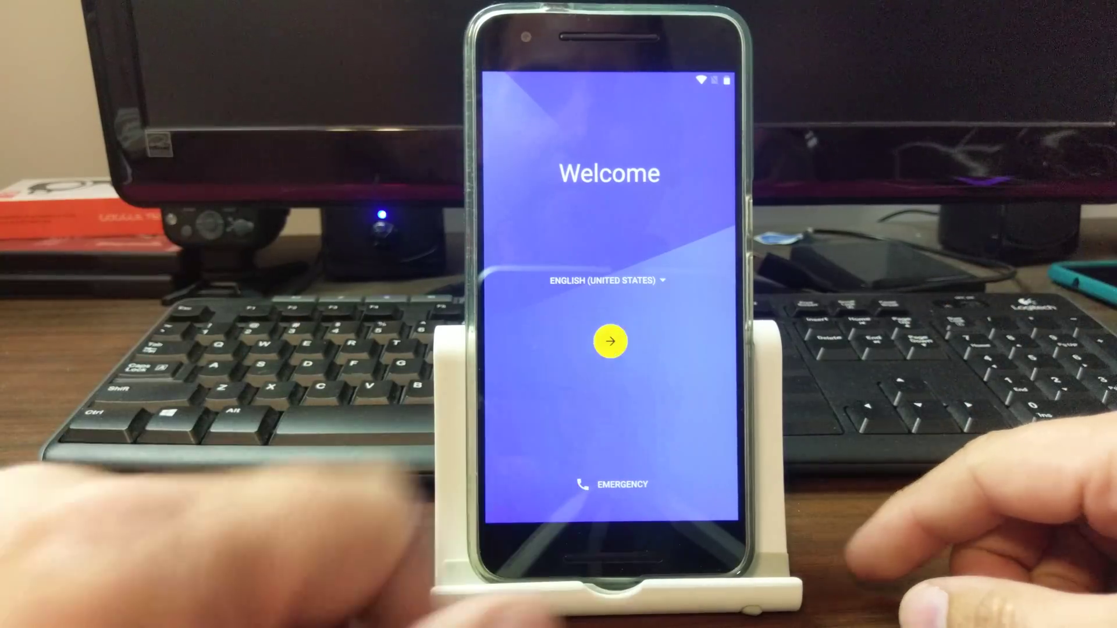
Step: Start setup from the Welcome screen toward a dictionary entry with the word nddn
{"action": "left_click", "coordinate": [610, 342]}
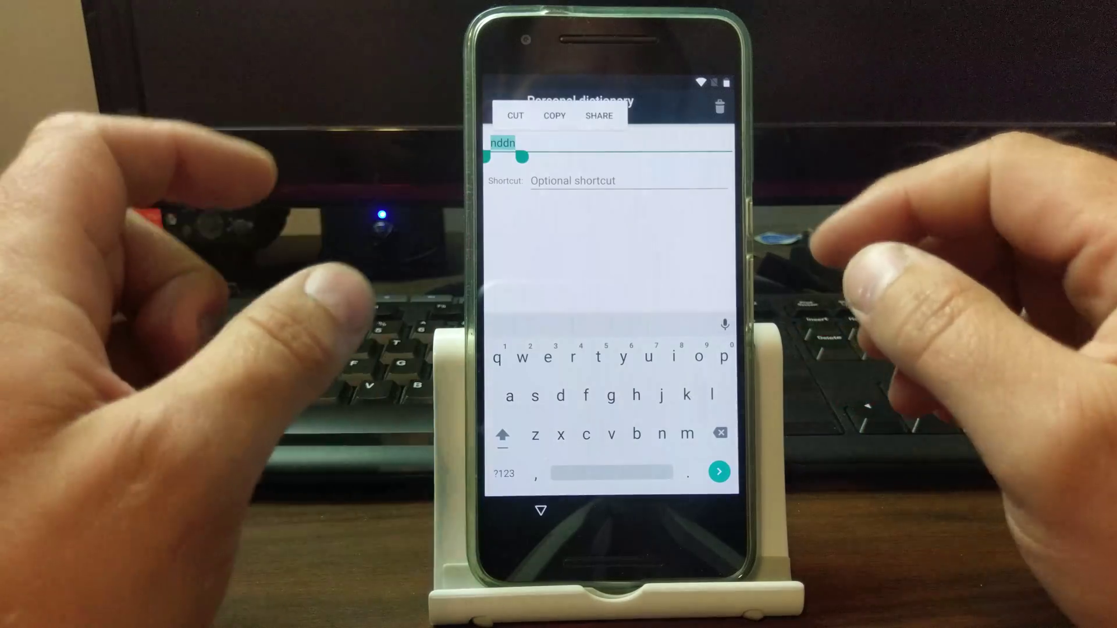
Step: Share the selected dictionary word to launch Chrome on the locked phone
{"action": "left_click", "coordinate": [598, 115]}
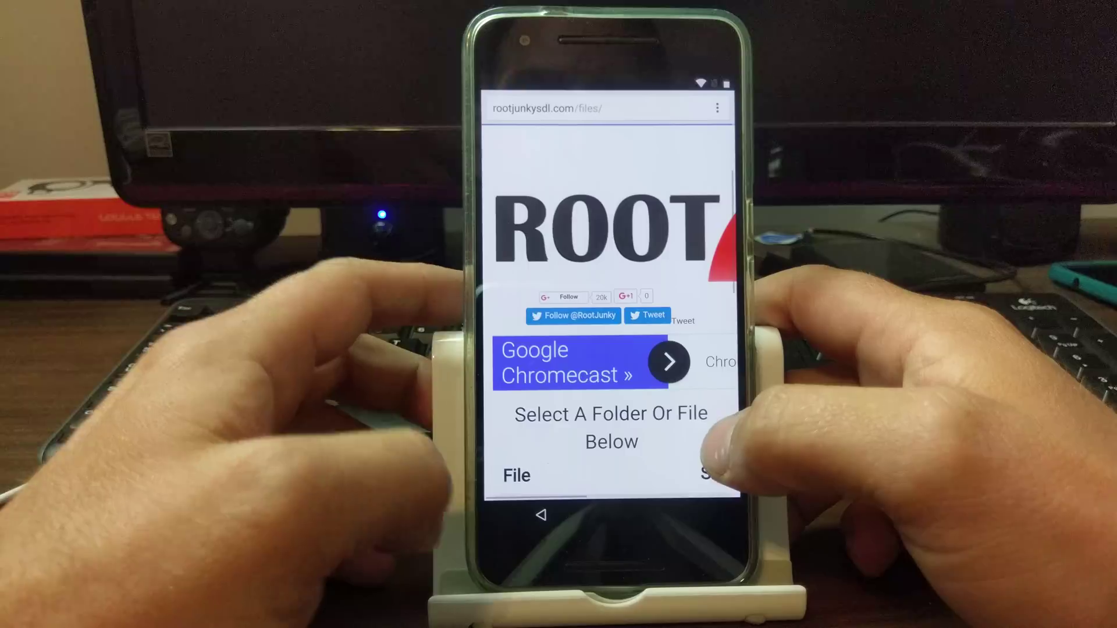
Step: Download com.sika524.android.quickshortcut.apk from the Apps/FRP folder on rootjunkysdl.com
{"action": "scroll", "scroll_direction": "down", "scroll_amount": 3}
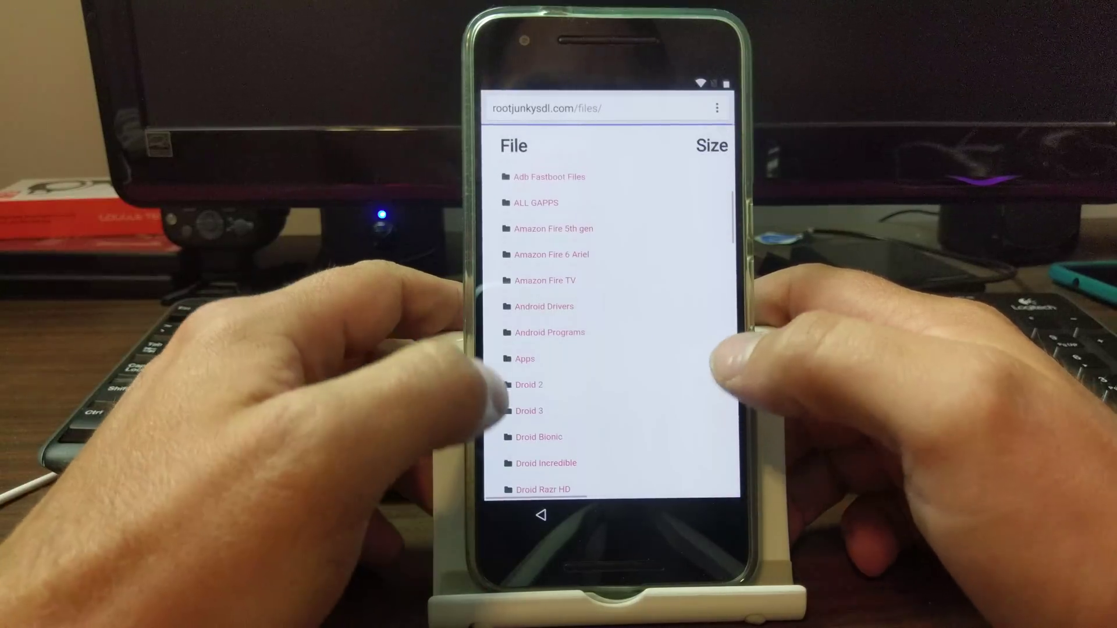
{"action": "left_click", "coordinate": [525, 359]}
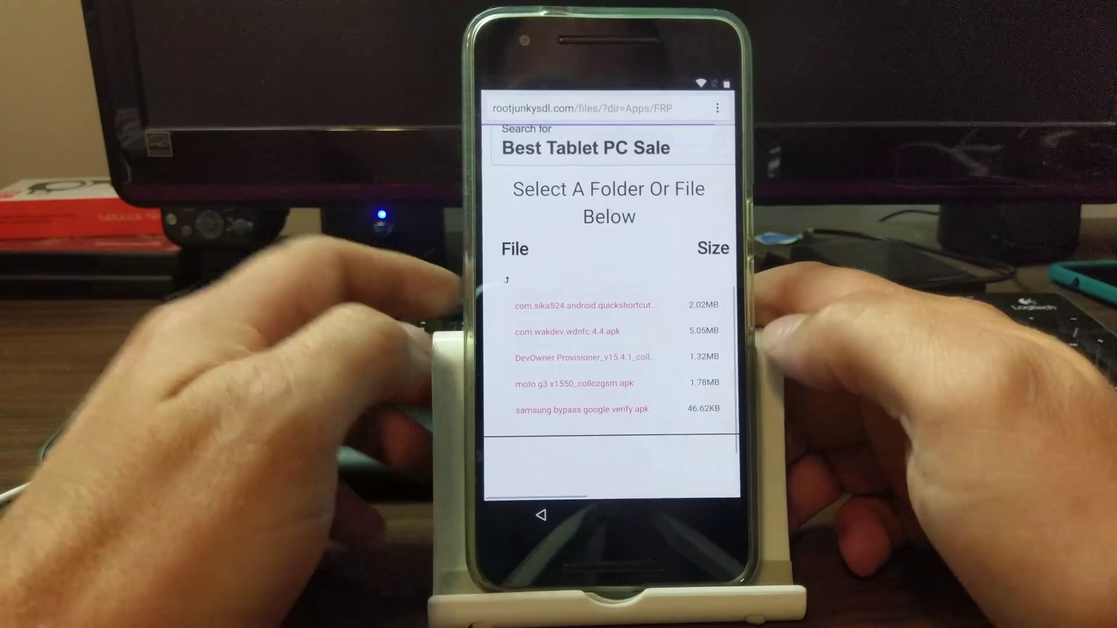
{"action": "left_click", "coordinate": [585, 304]}
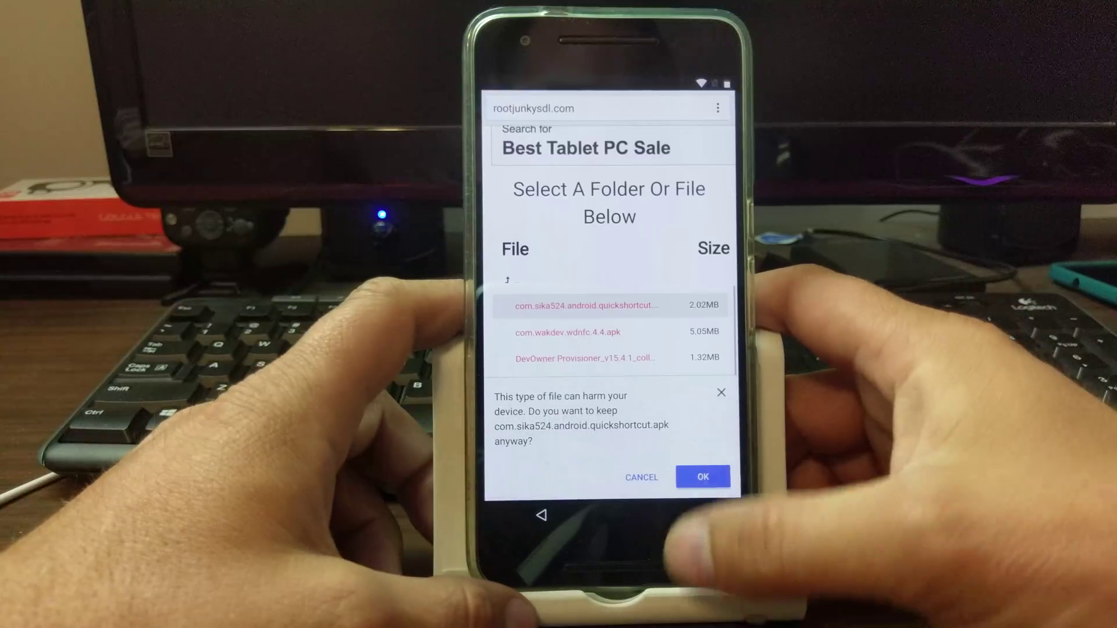
Step: Keep the APK despite the harmful-file warning so QuickShortcutMaker can install
{"action": "left_click", "coordinate": [703, 477]}
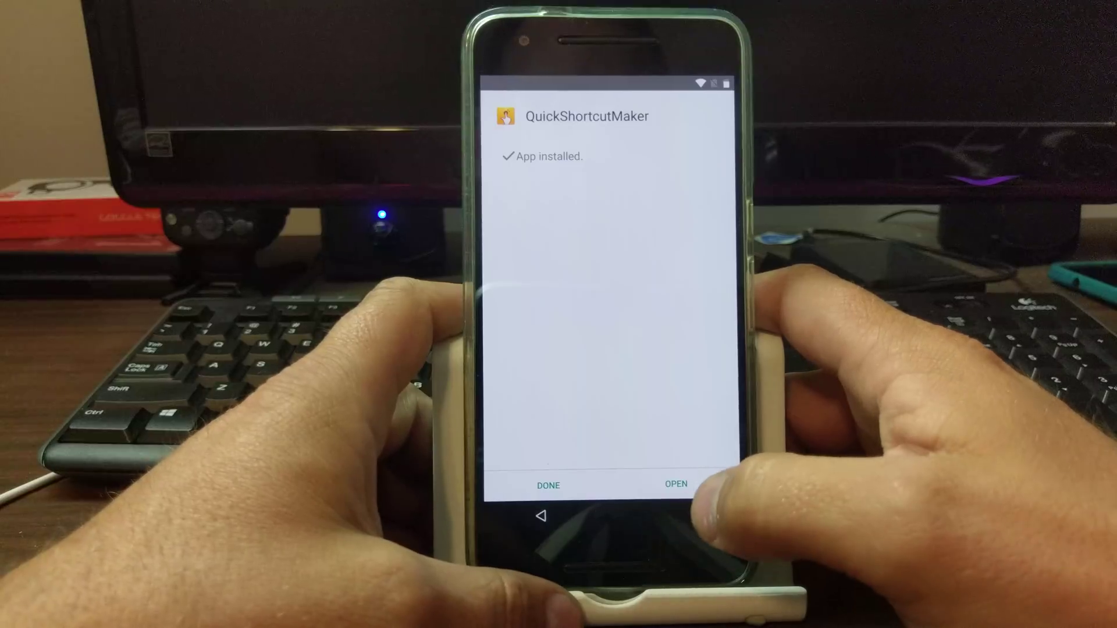
Step: Launch QuickShortcutMaker and choose the Google Account Manager Type Email and Password activity
{"action": "left_click", "coordinate": [676, 484]}
{"action": "type", "text": "google"}
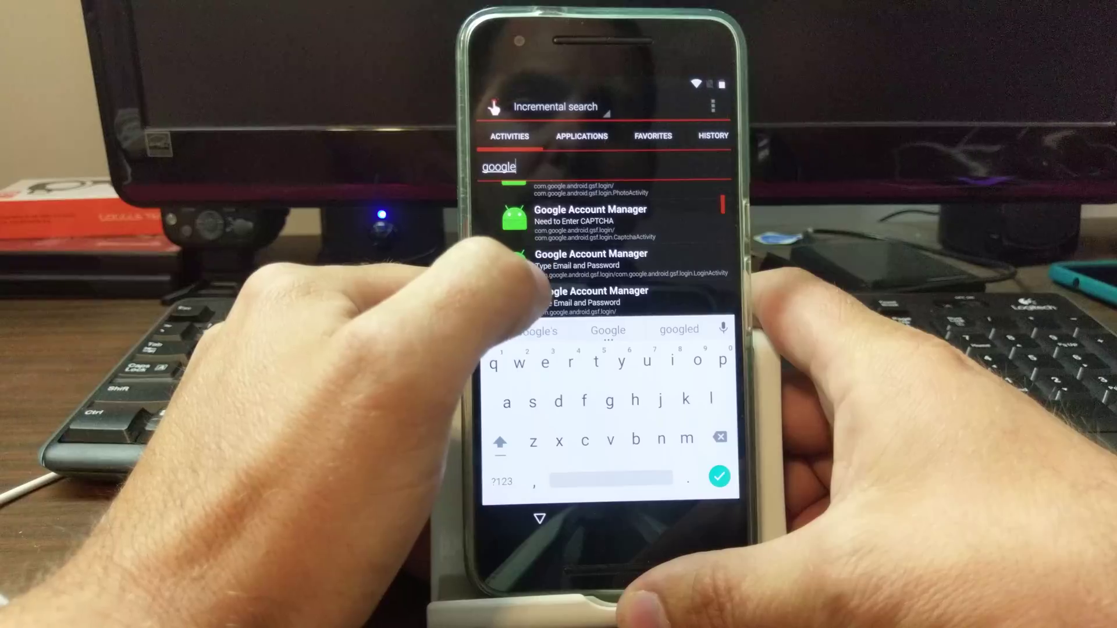
{"action": "left_click", "coordinate": [590, 258]}
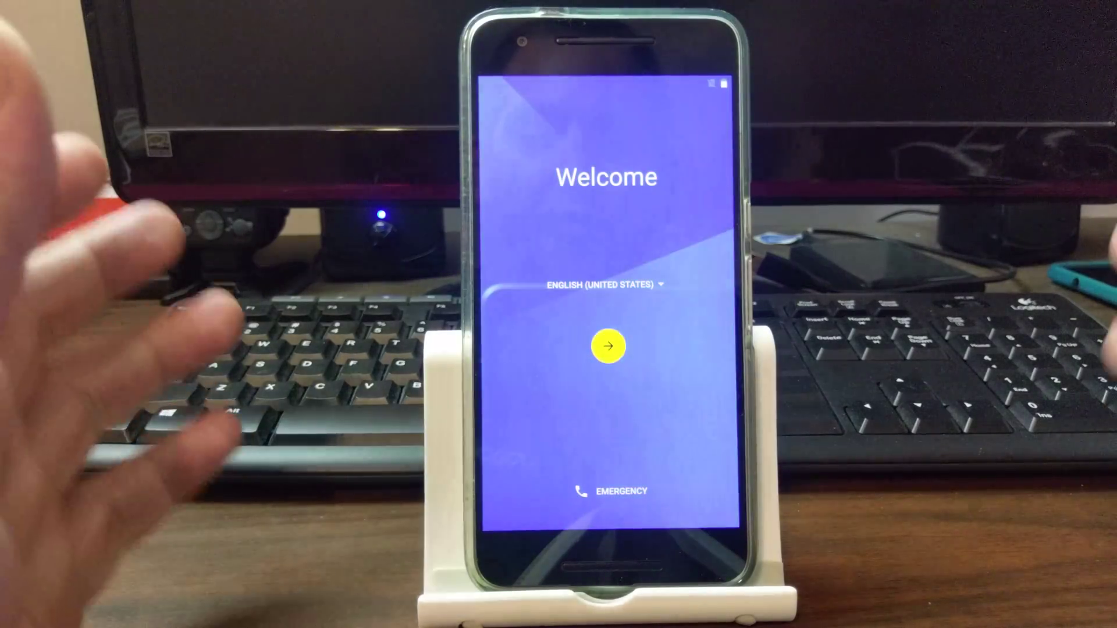
Step: Advance past the Welcome screen to the Insert SIM card step after rebooting
{"action": "left_click", "coordinate": [607, 345]}
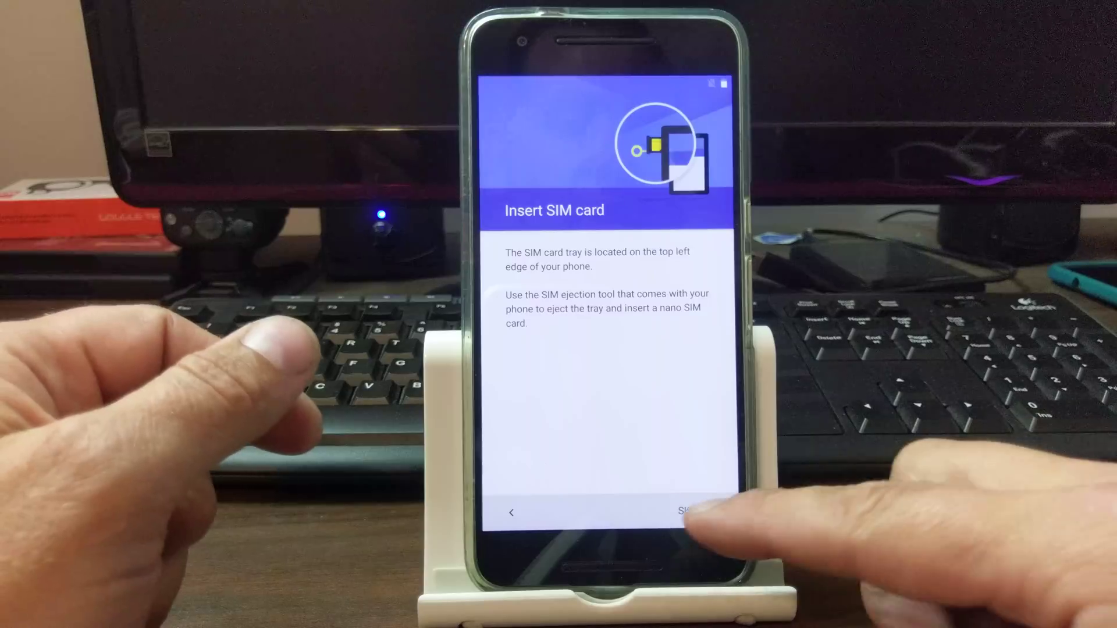